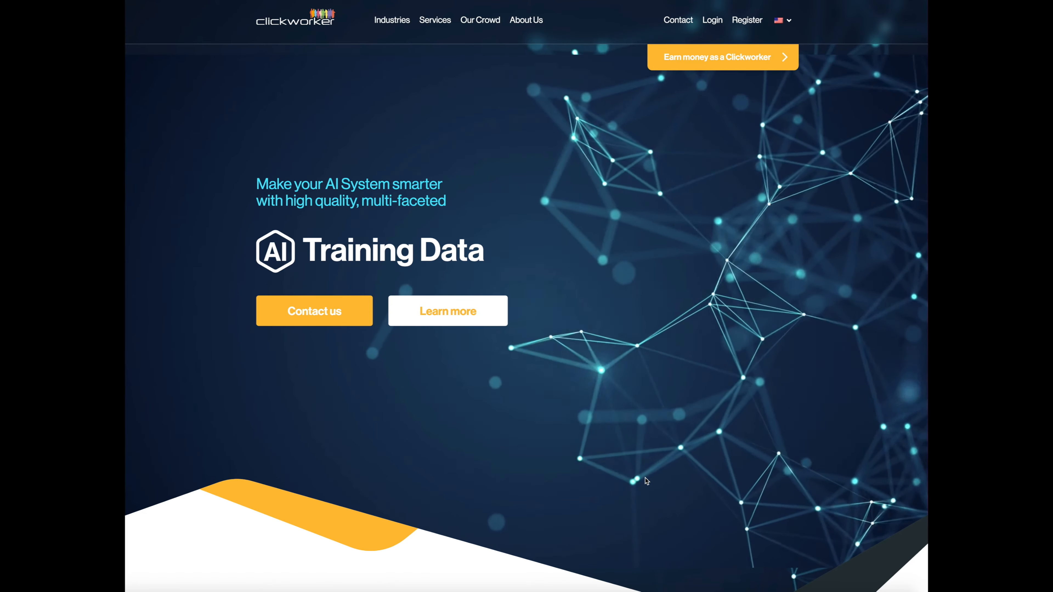
pyautogui.moveTo(737, 425)
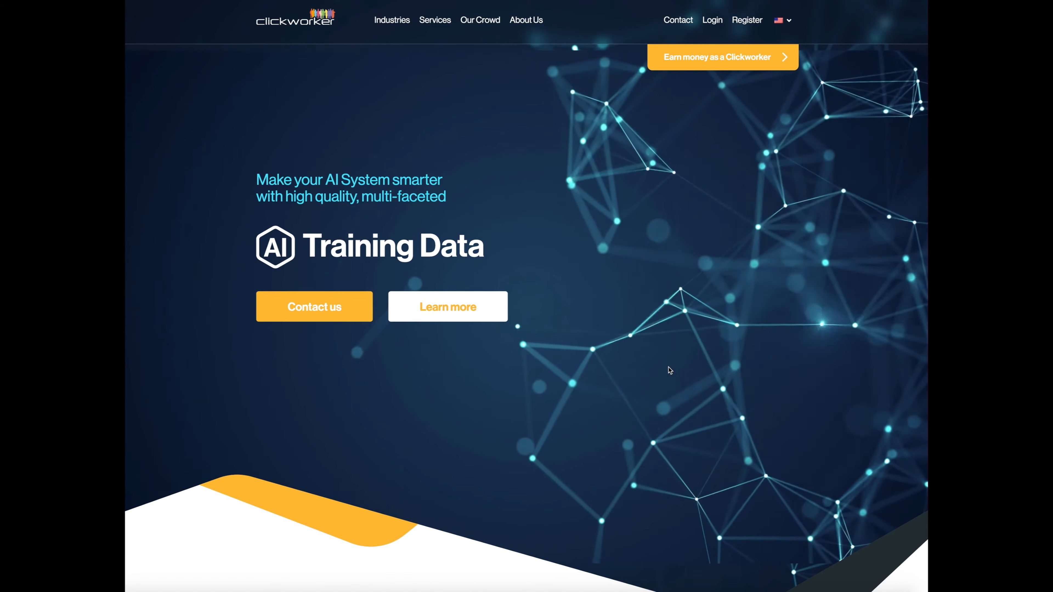
# Step: Scroll through the 'Profit from your talents' page covering the Clickworker app and job-type overview
pyautogui.scroll(-3)
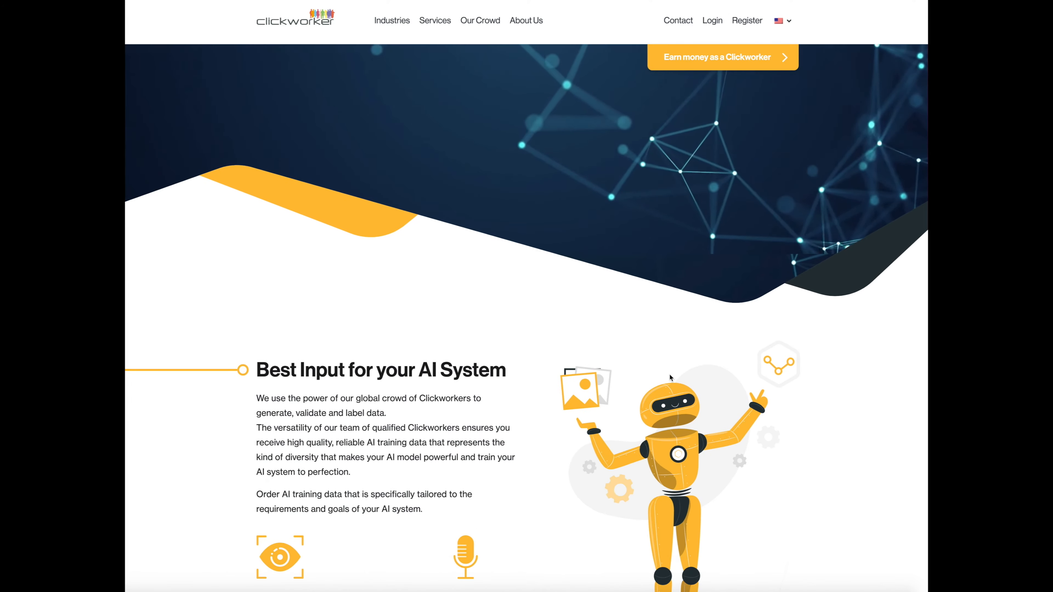
pyautogui.scroll(-3)
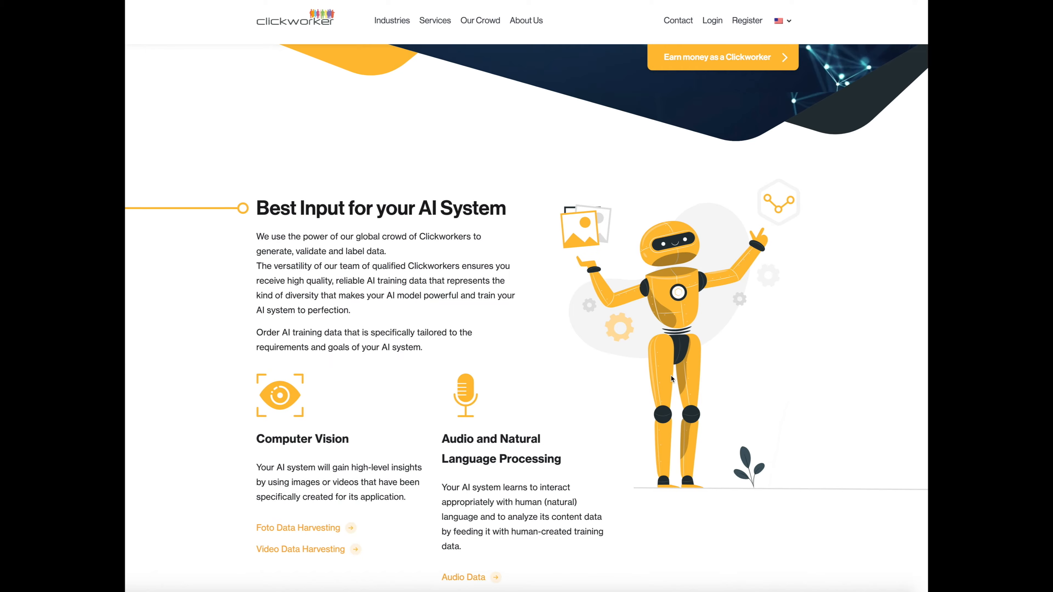
pyautogui.scroll(-3)
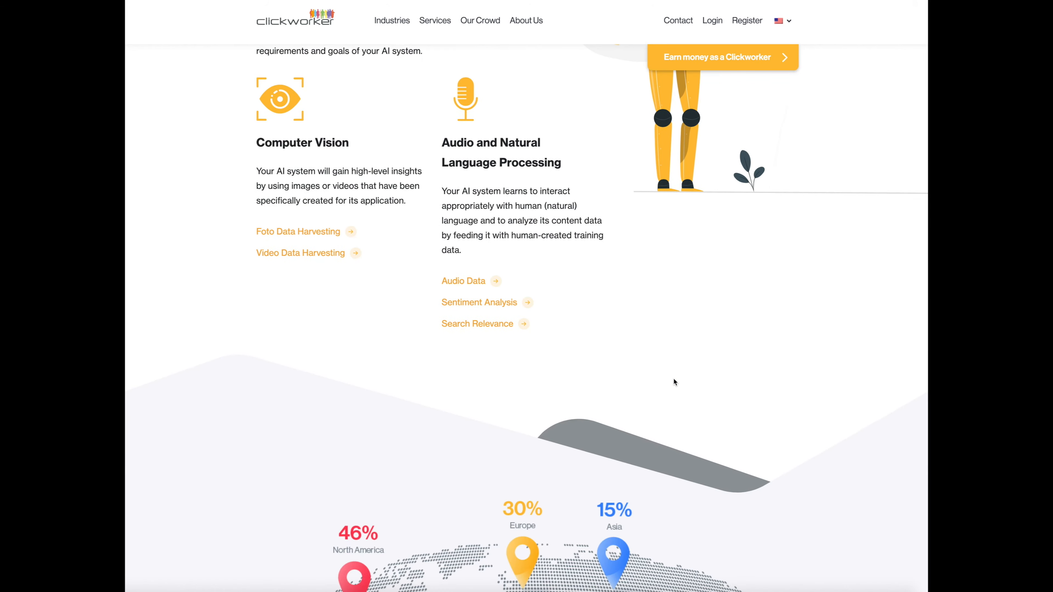
pyautogui.scroll(-3)
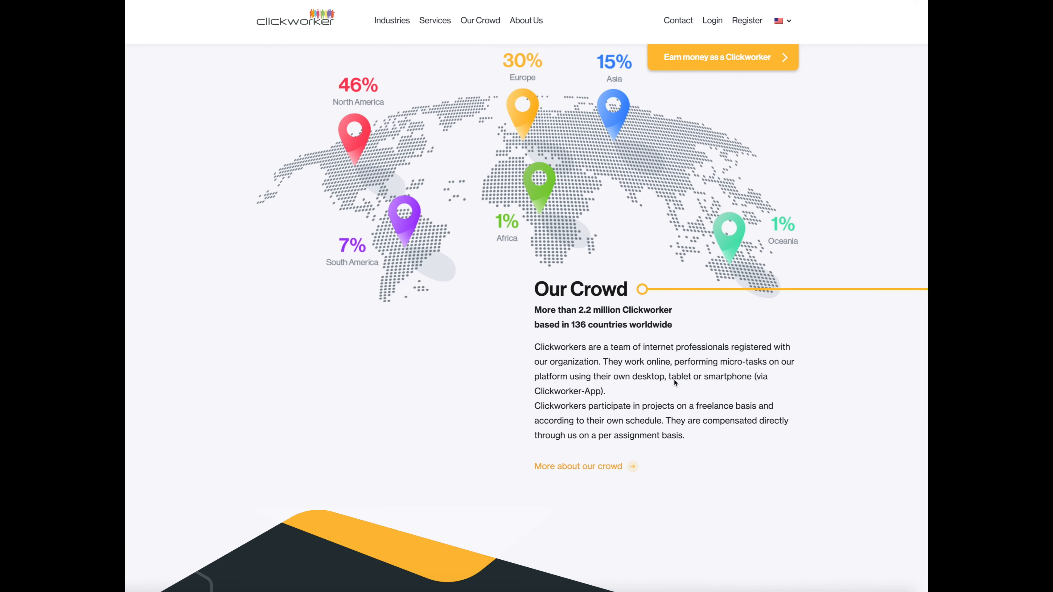
pyautogui.scroll(3)
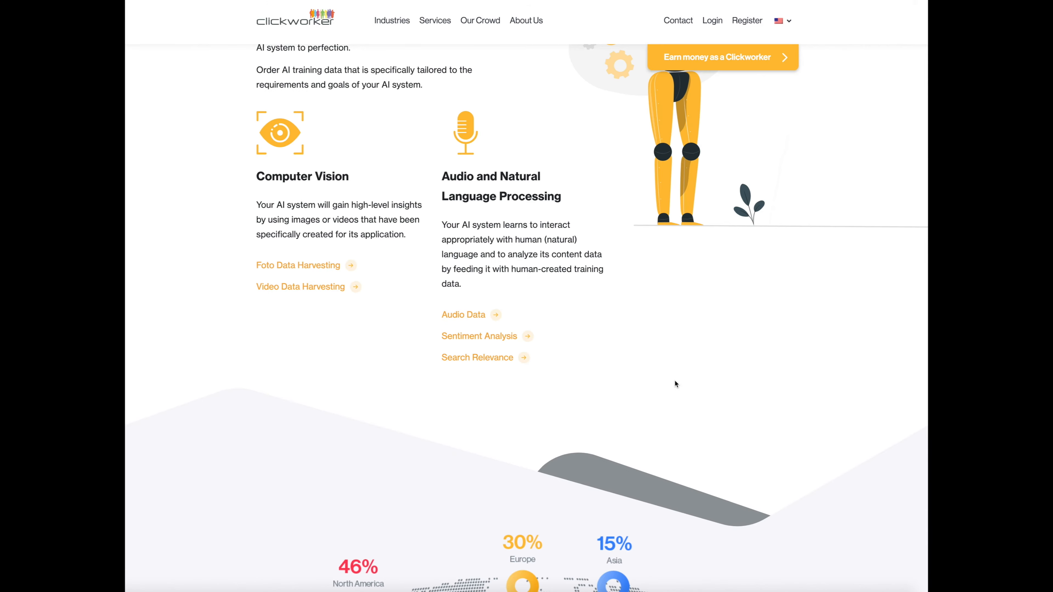
pyautogui.scroll(3)
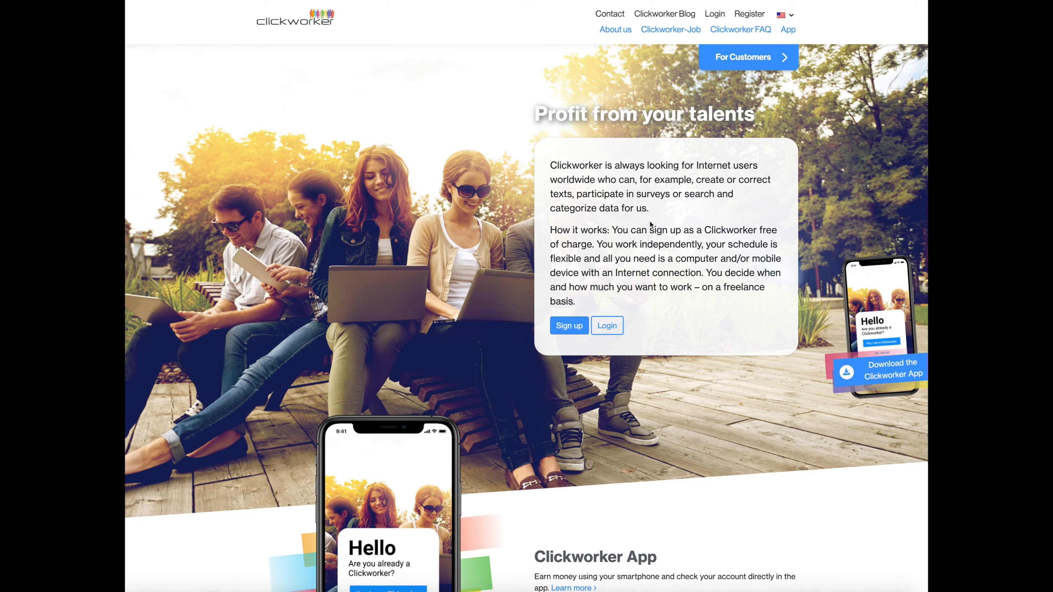
pyautogui.moveTo(578, 239)
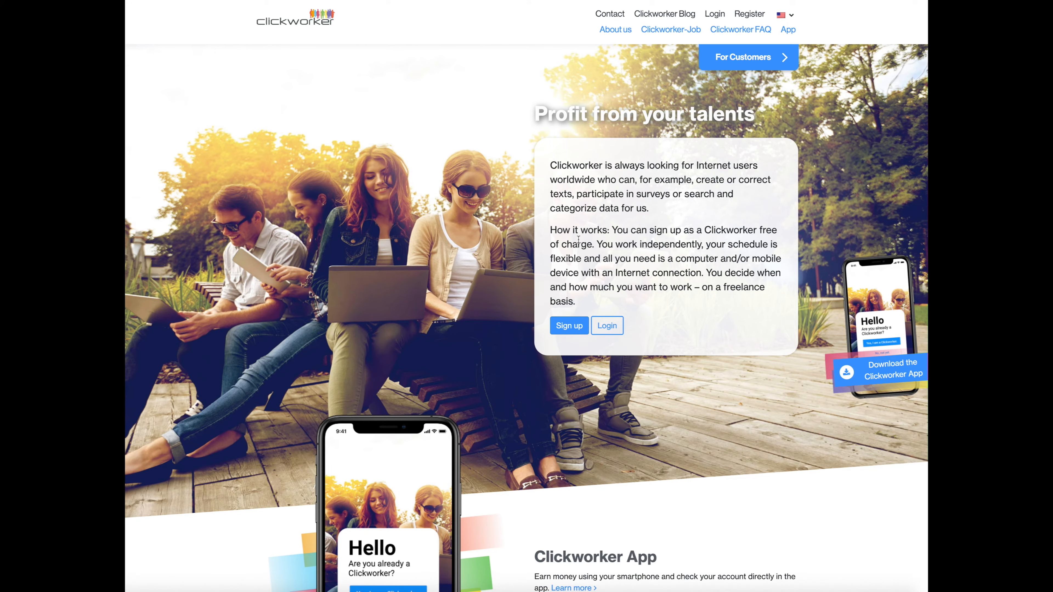
pyautogui.scroll(-3)
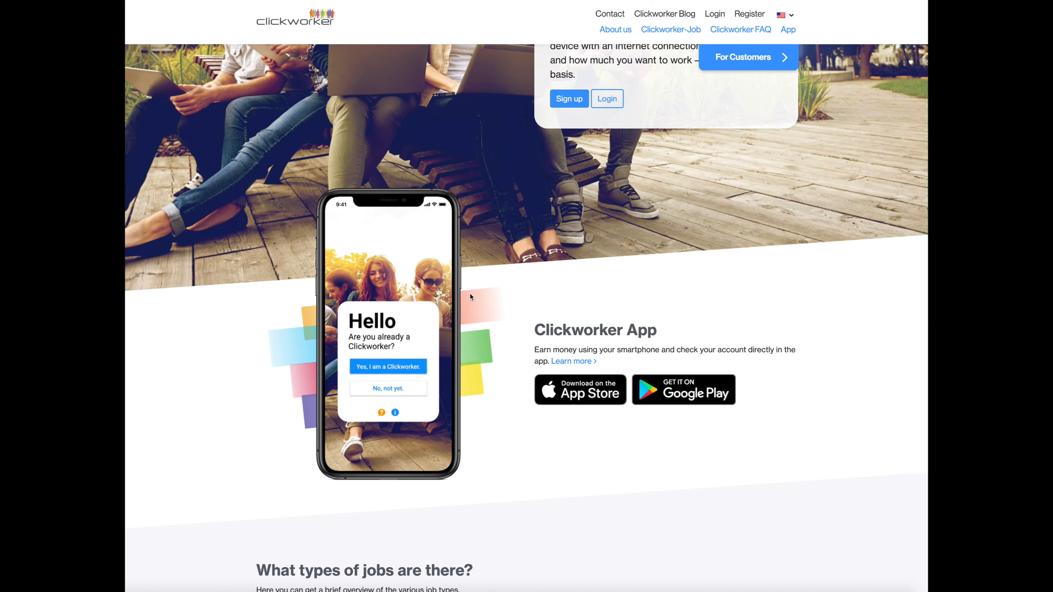
pyautogui.moveTo(510, 312)
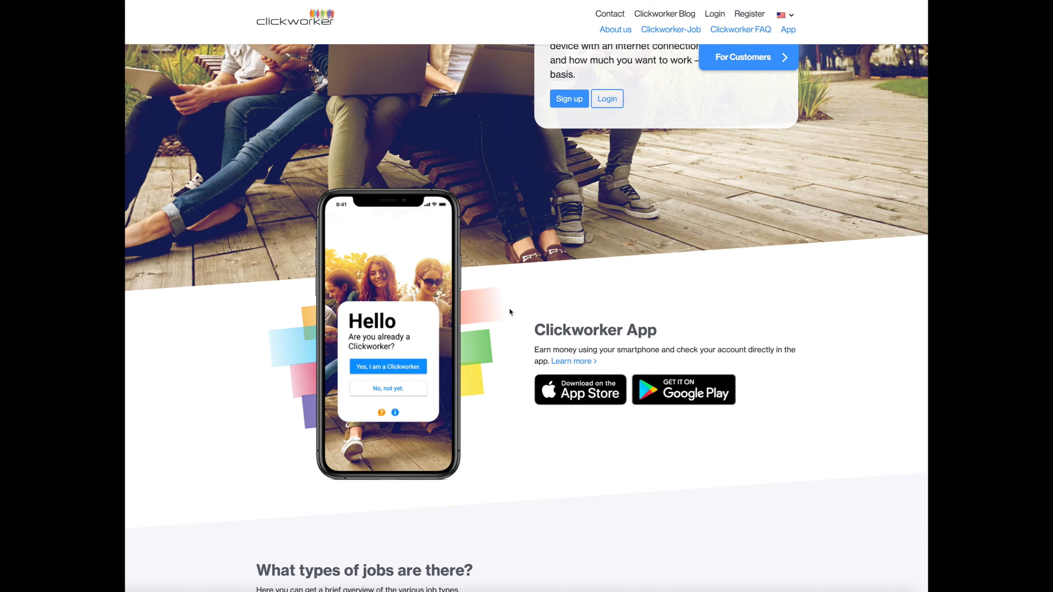
pyautogui.moveTo(505, 359)
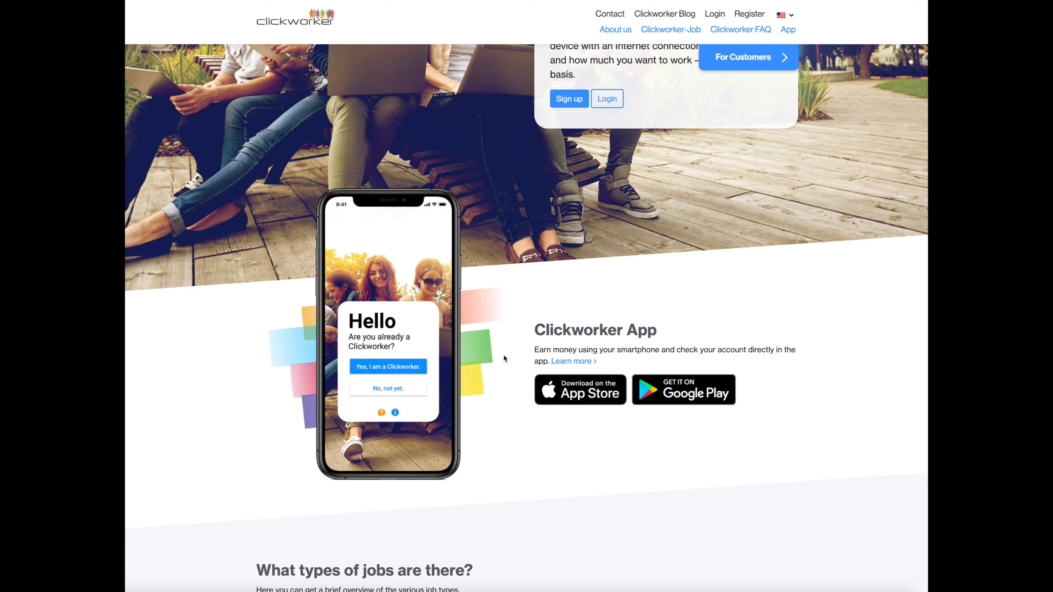
pyautogui.scroll(-3)
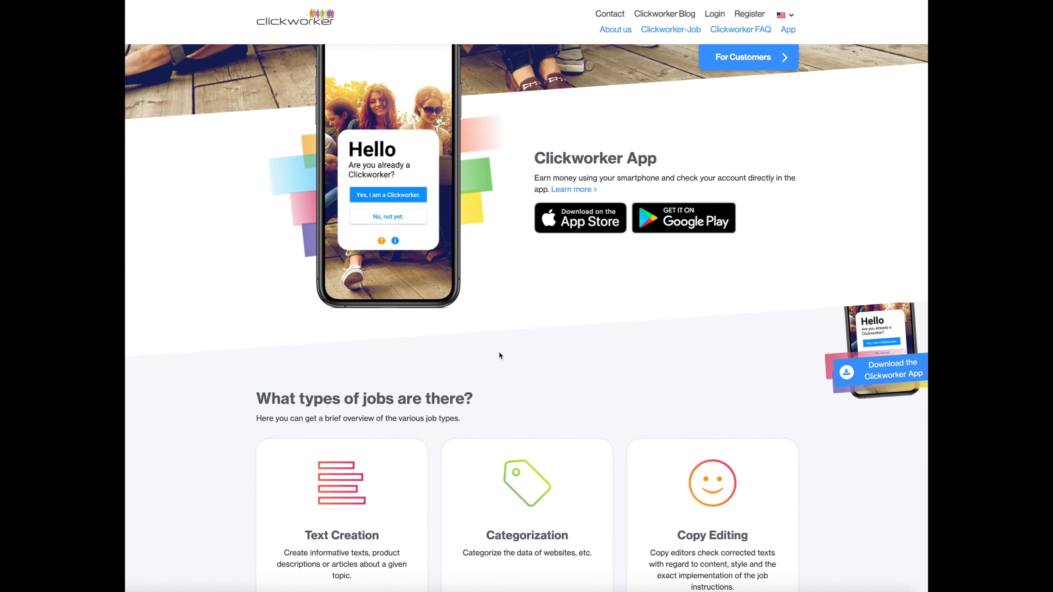
pyautogui.scroll(-3)
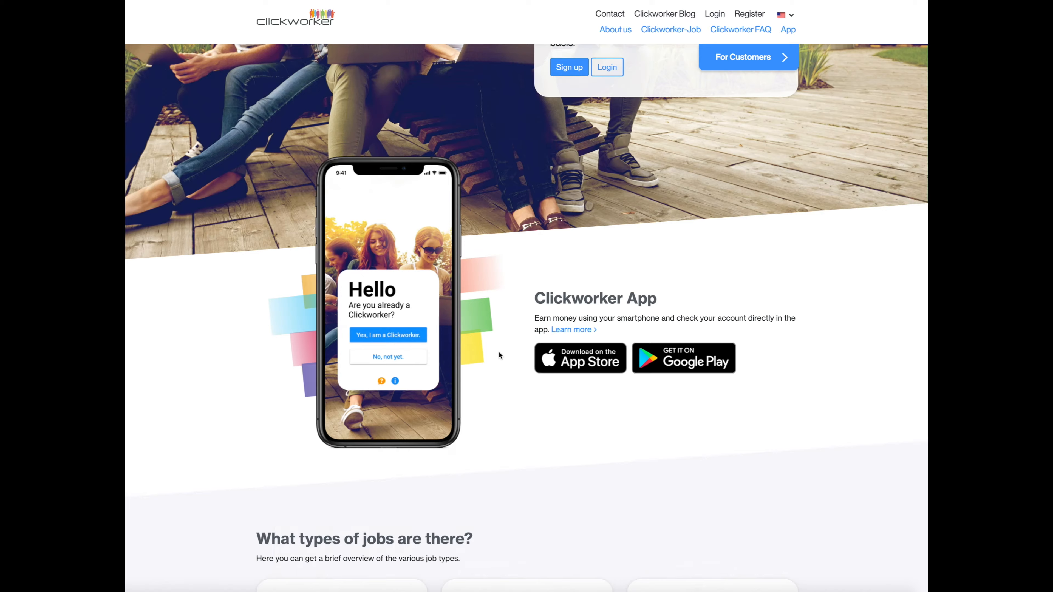
pyautogui.scroll(3)
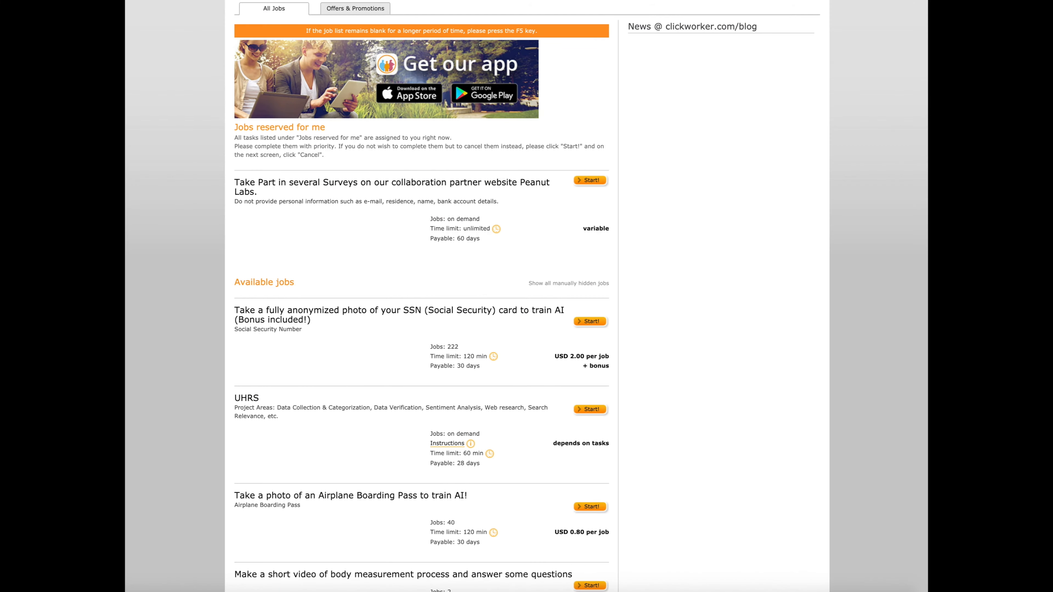
pyautogui.moveTo(555, 276)
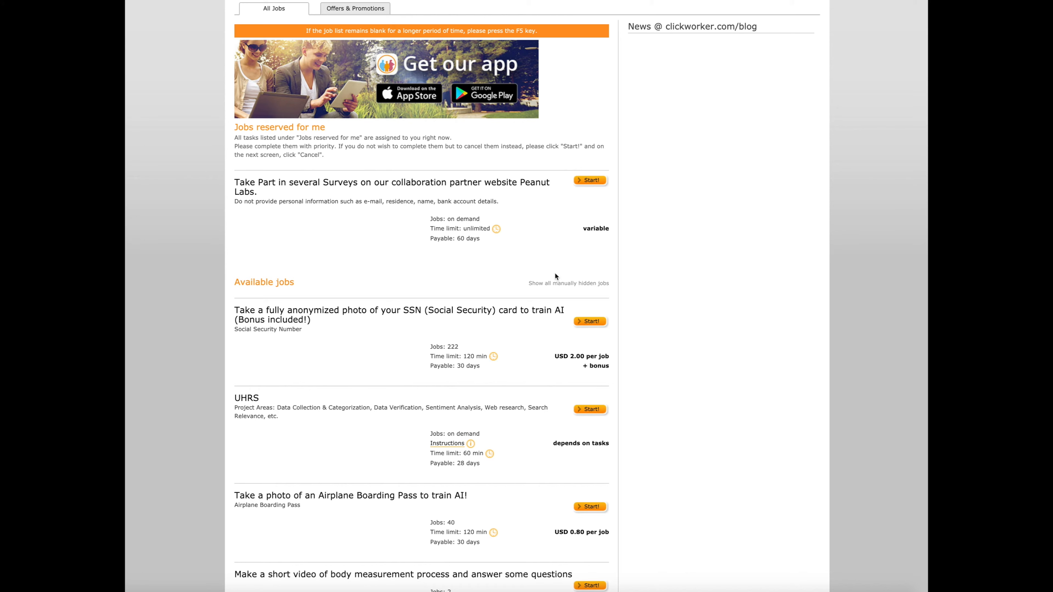
pyautogui.moveTo(629, 120)
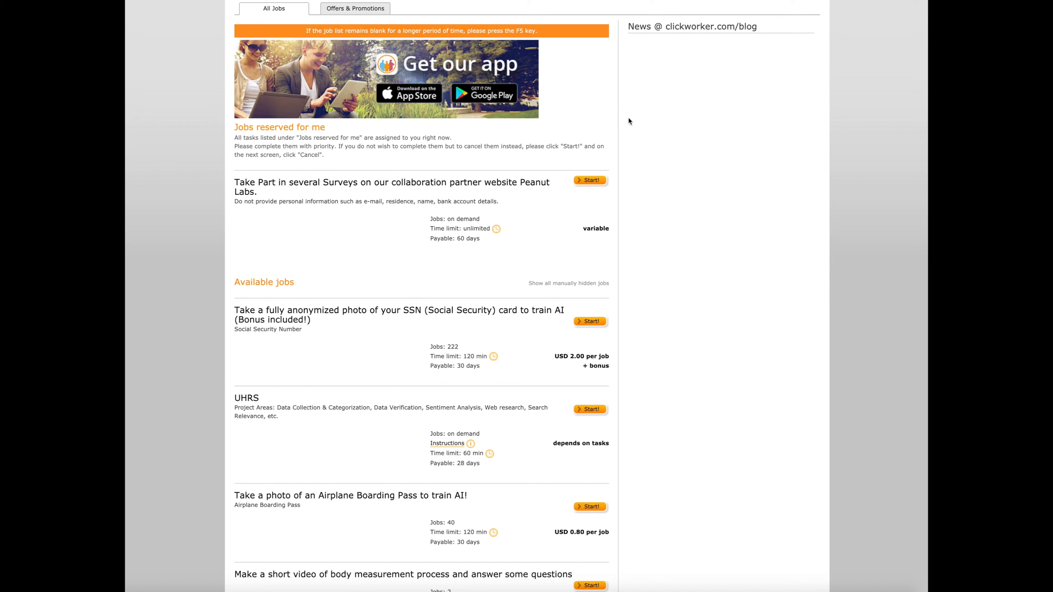
pyautogui.moveTo(694, 390)
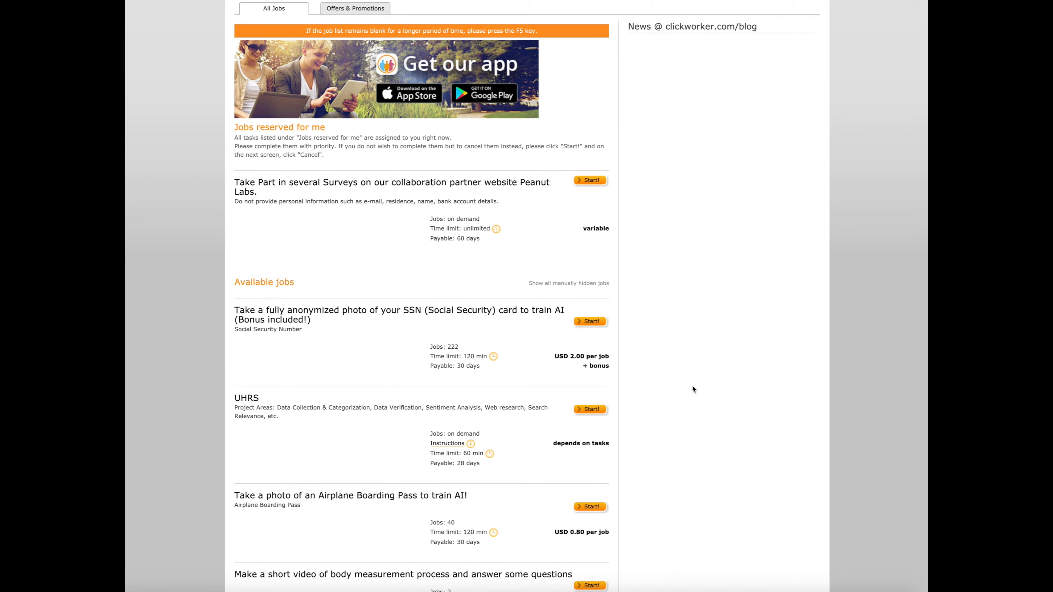
pyautogui.moveTo(651, 410)
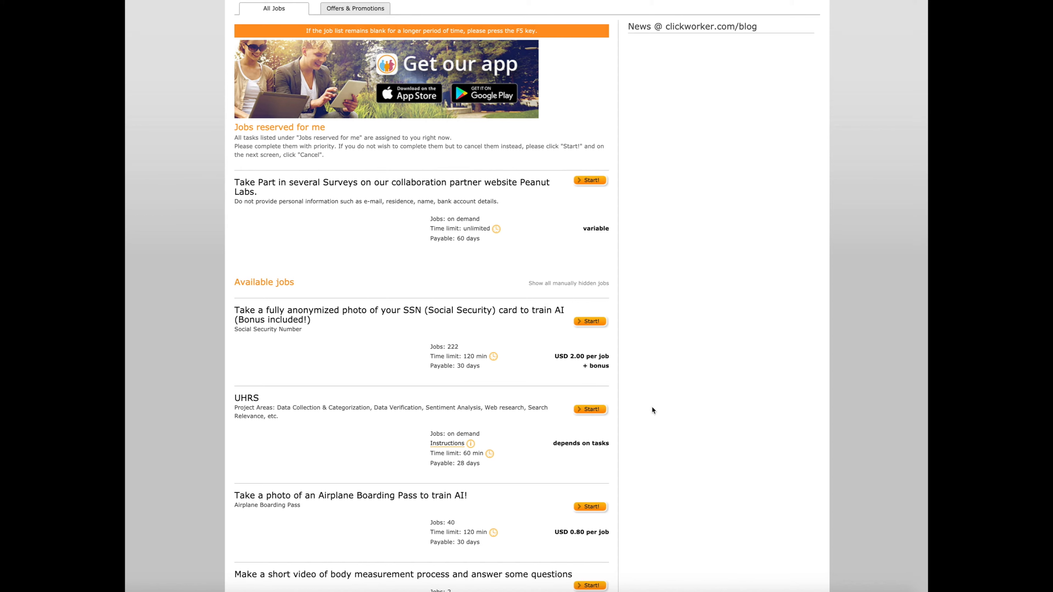
pyautogui.moveTo(613, 347)
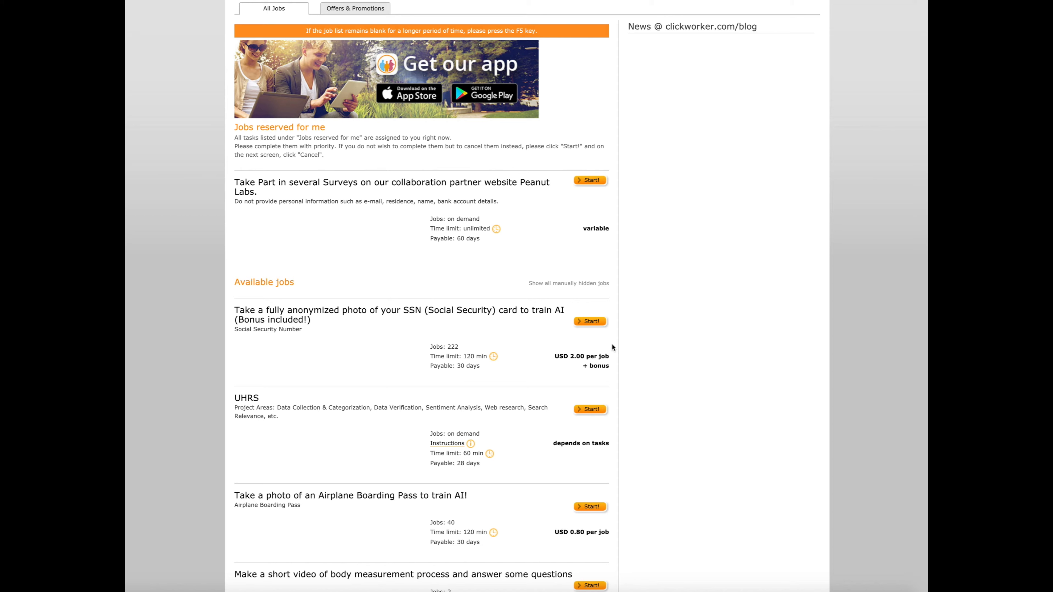
pyautogui.moveTo(665, 386)
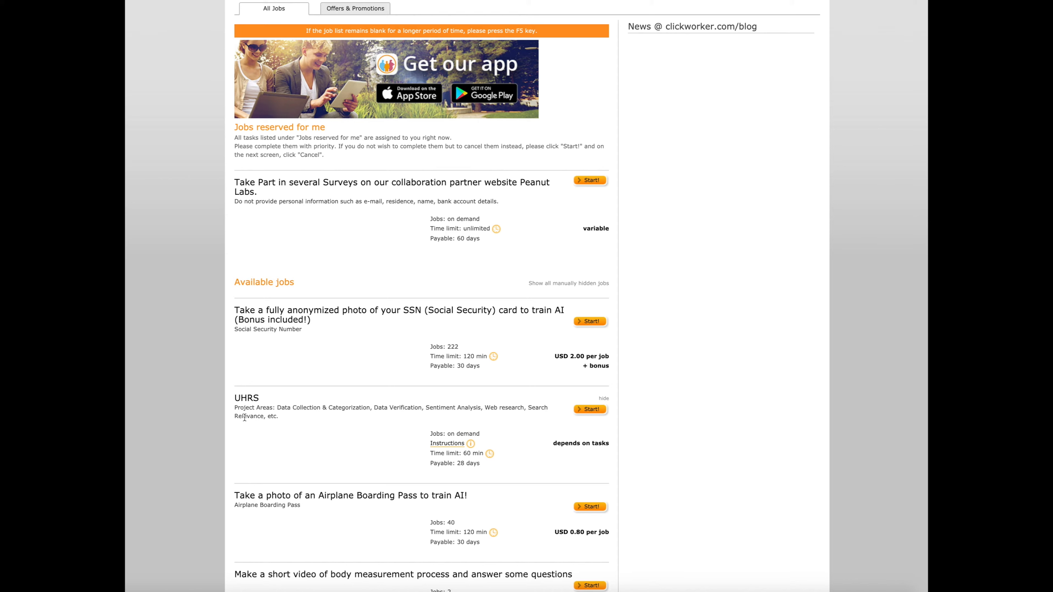
pyautogui.moveTo(251, 408)
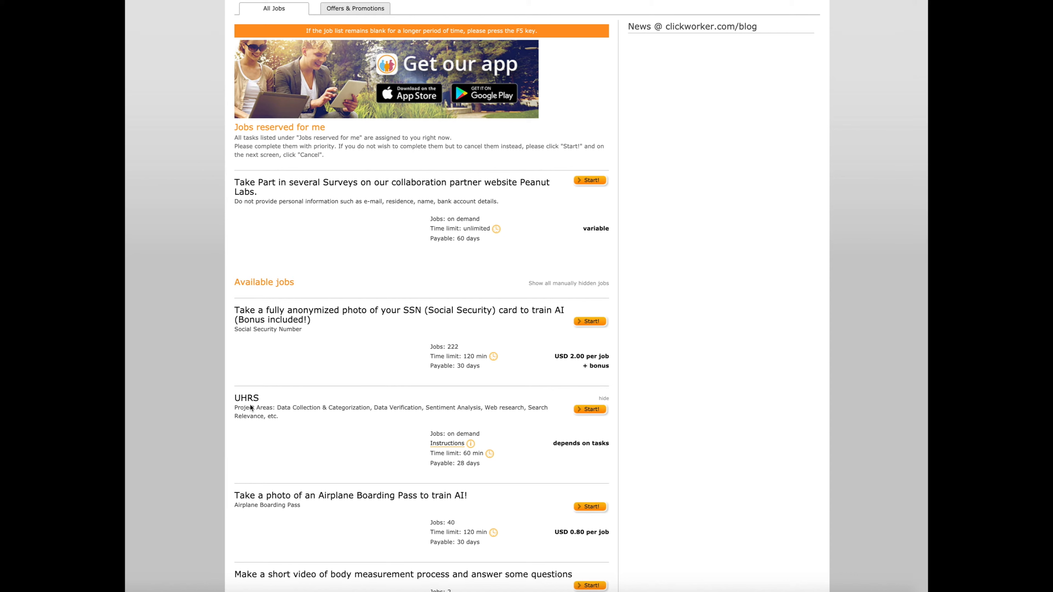
pyautogui.moveTo(593, 429)
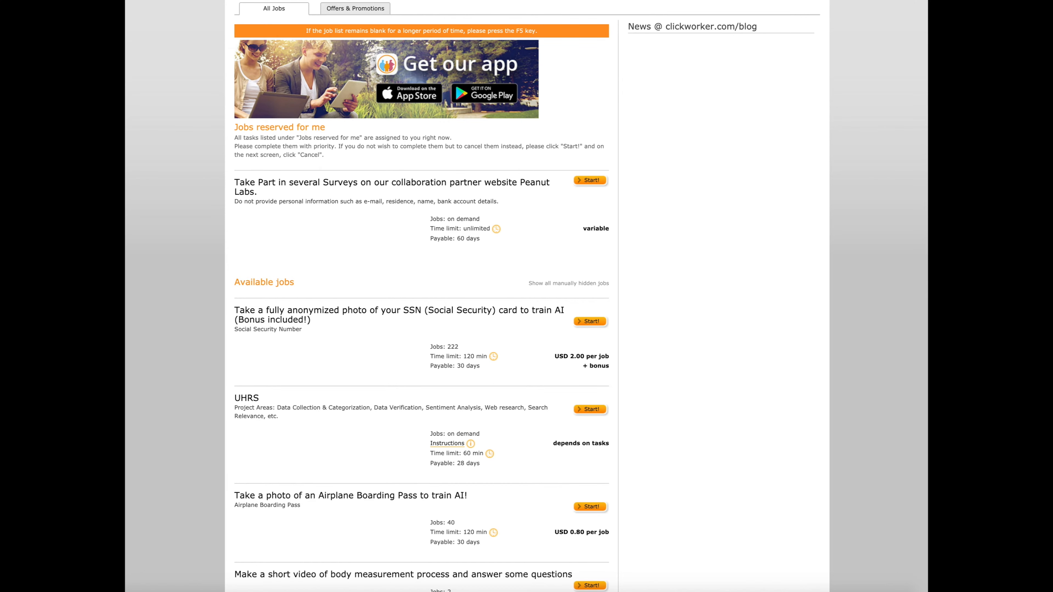
# Step: Start the Vacation Rental Study survey from the available jobs list and load its task page
pyautogui.scroll(-3)
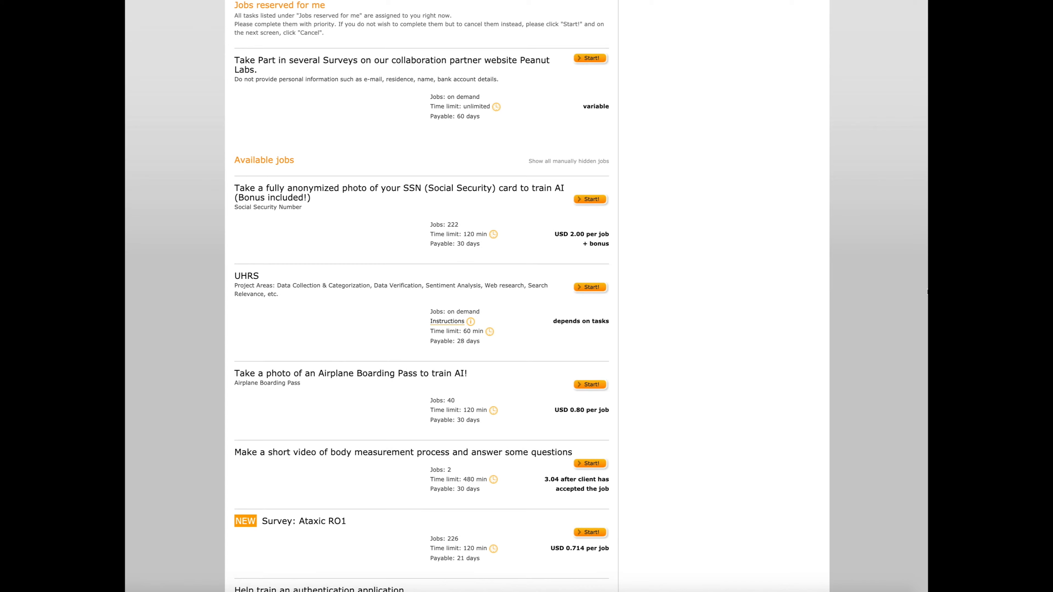
pyautogui.scroll(-3)
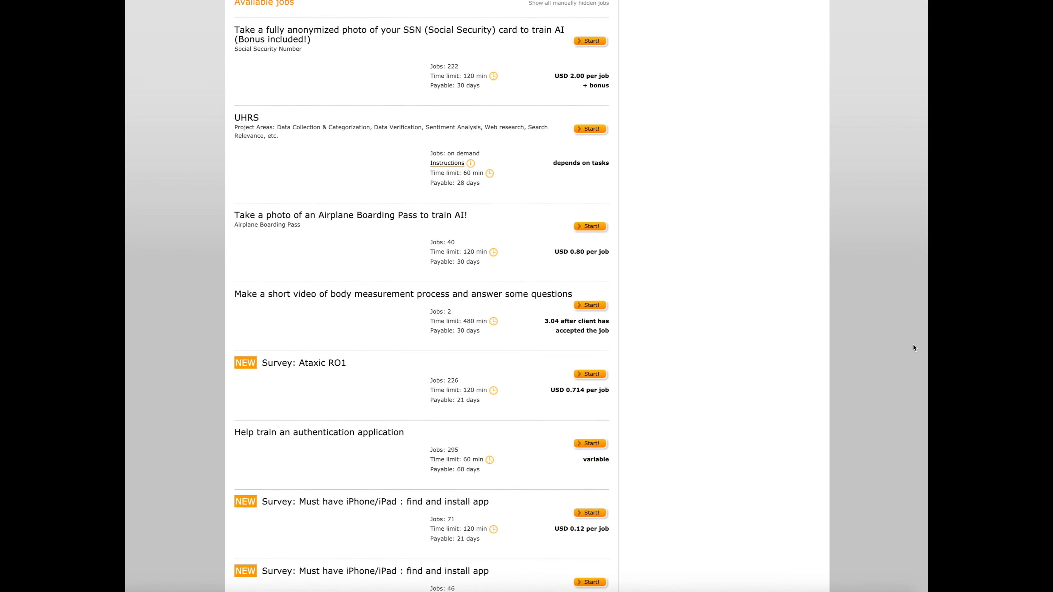
pyautogui.scroll(-3)
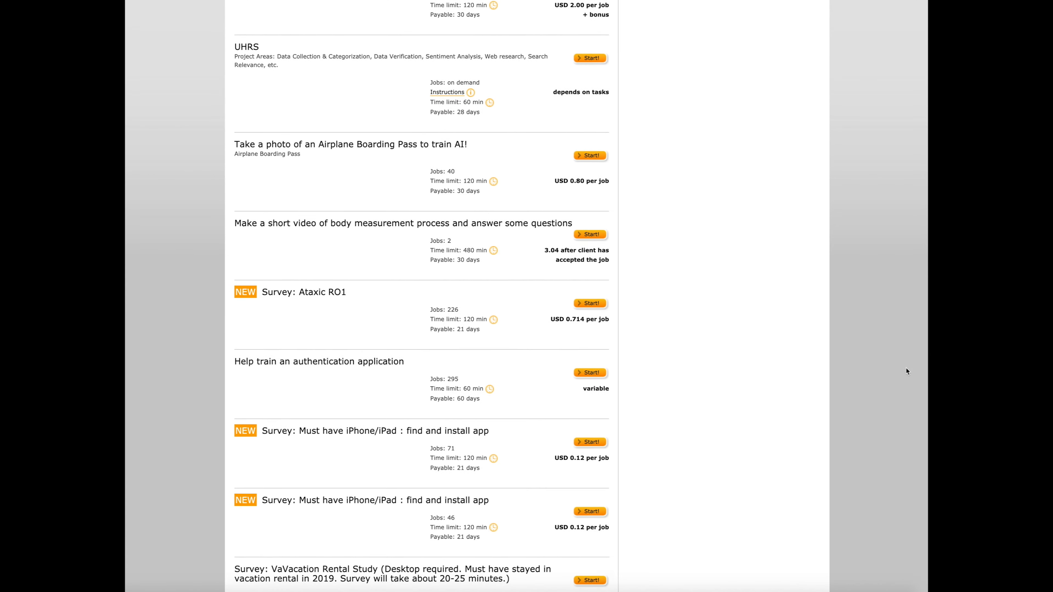
pyautogui.scroll(-3)
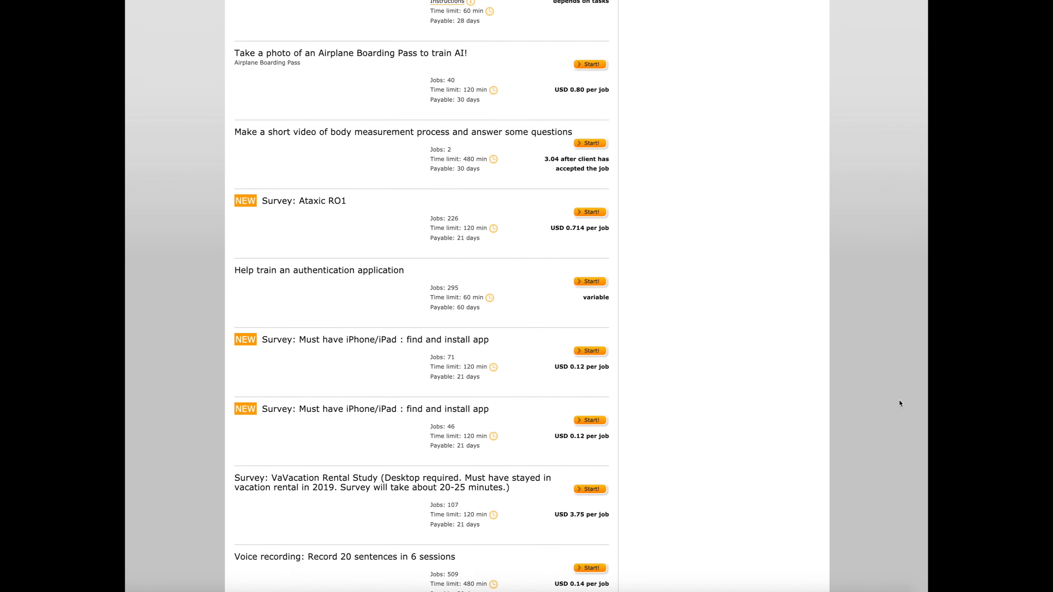
pyautogui.scroll(-3)
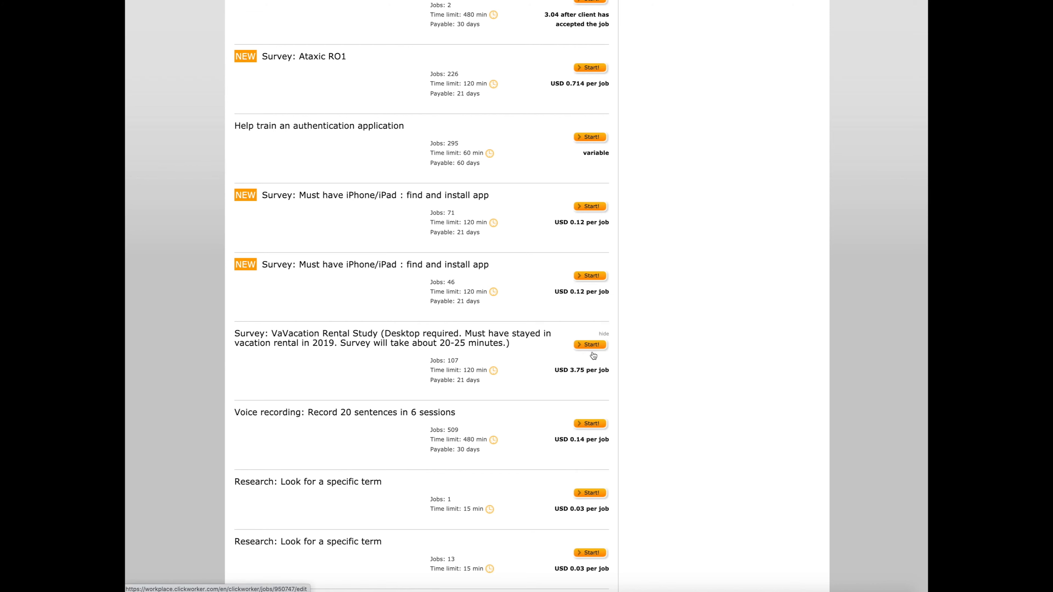
pyautogui.click(589, 344)
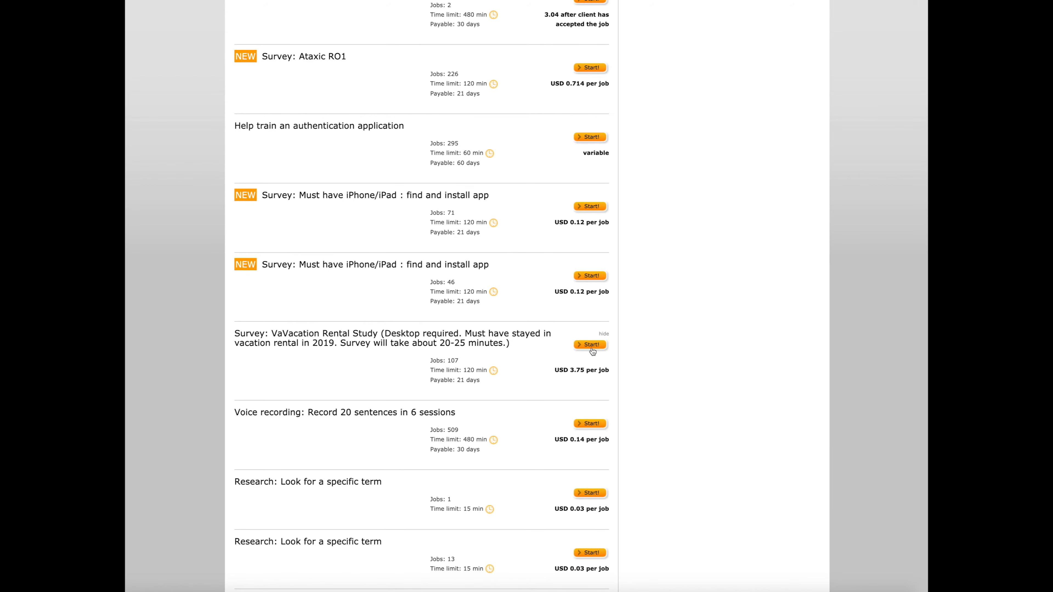
pyautogui.click(588, 345)
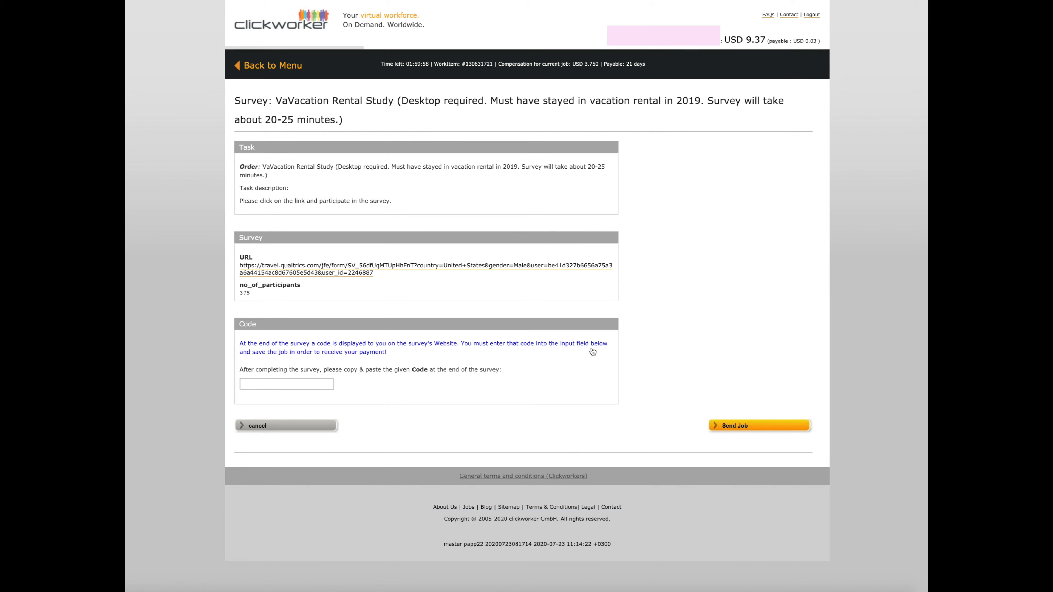
pyautogui.moveTo(704, 223)
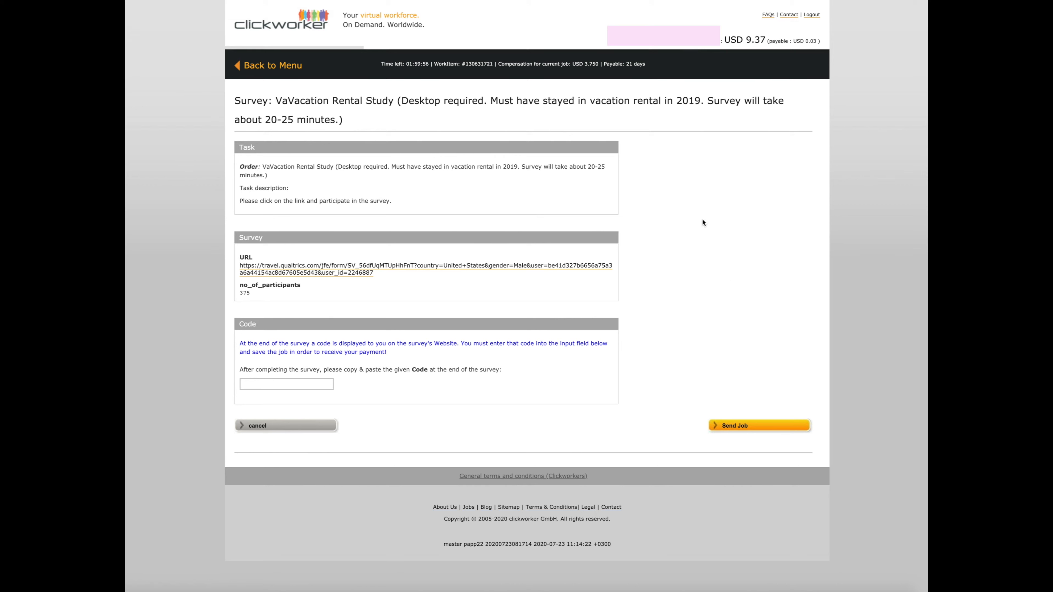
pyautogui.moveTo(592, 198)
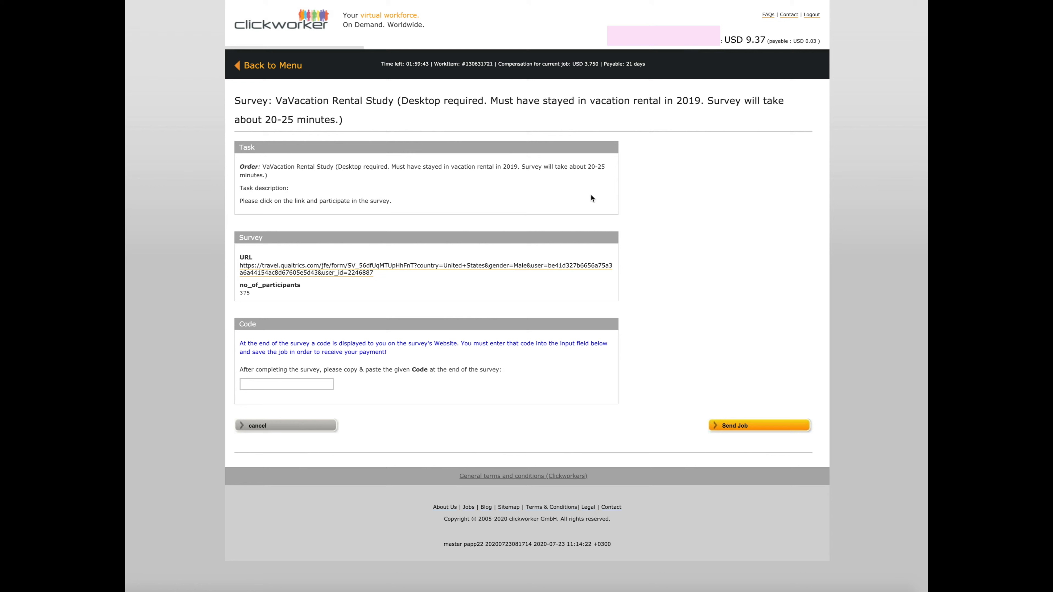
pyautogui.moveTo(774, 159)
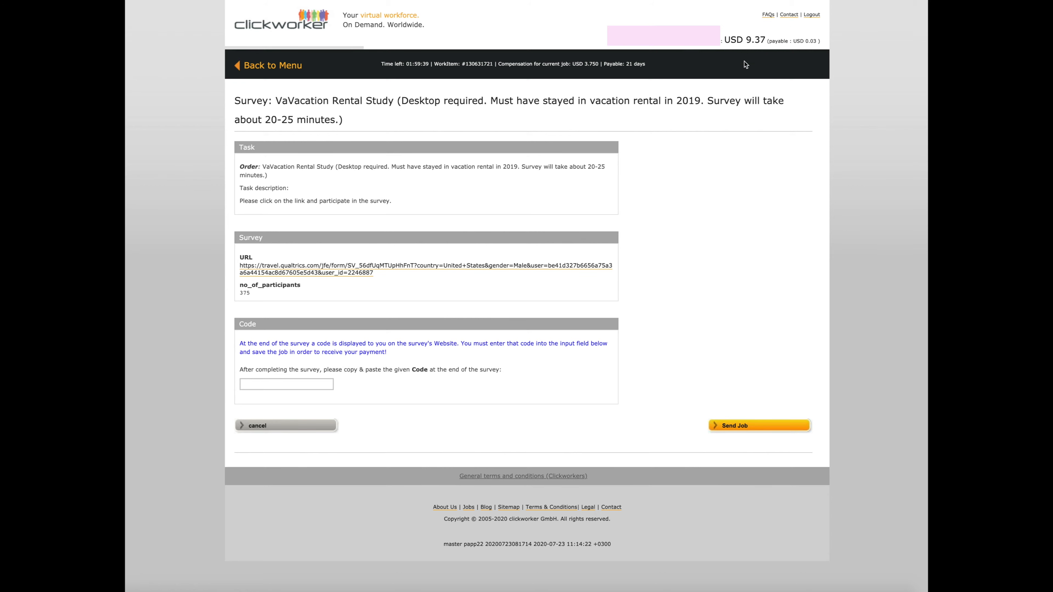
pyautogui.moveTo(806, 143)
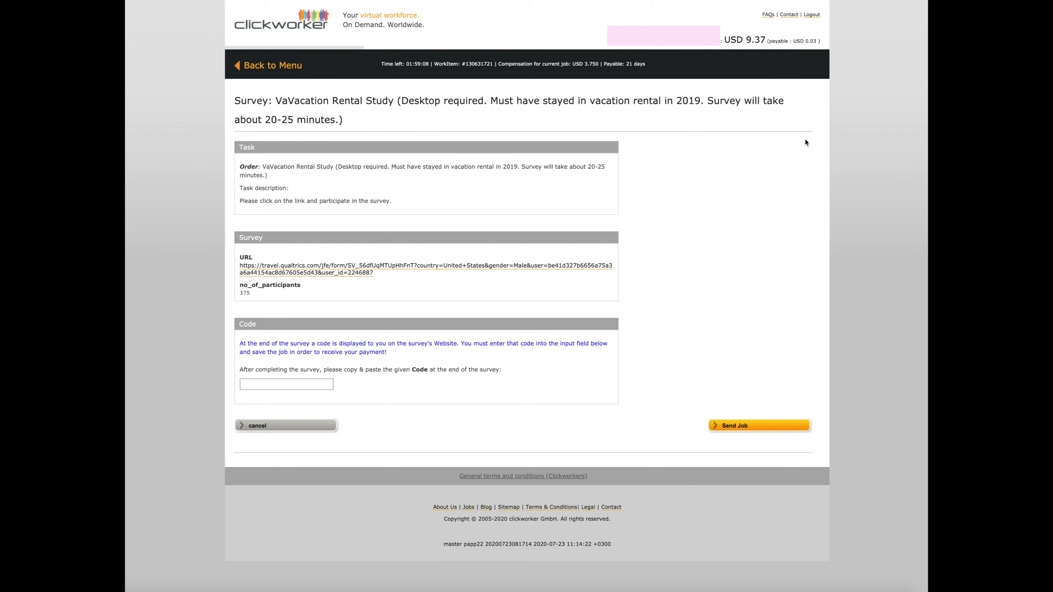
pyautogui.moveTo(784, 106)
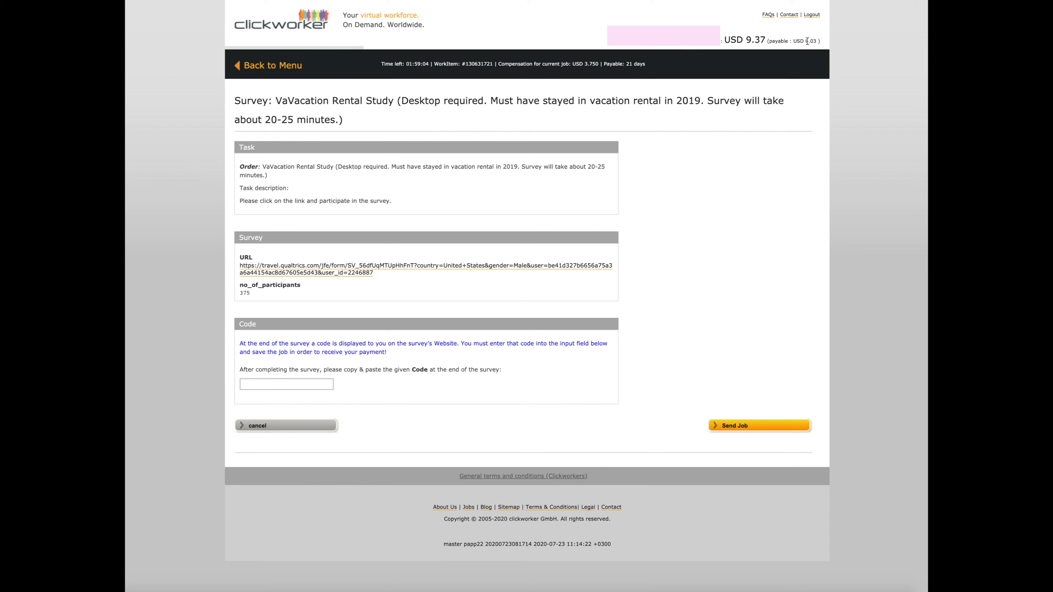
pyautogui.moveTo(758, 51)
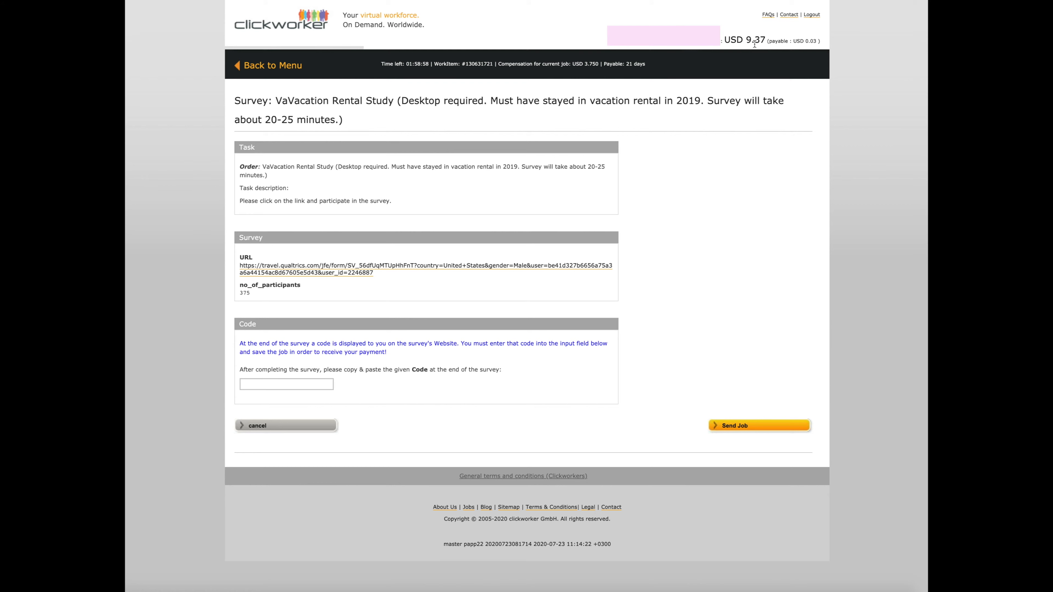
pyautogui.moveTo(811, 47)
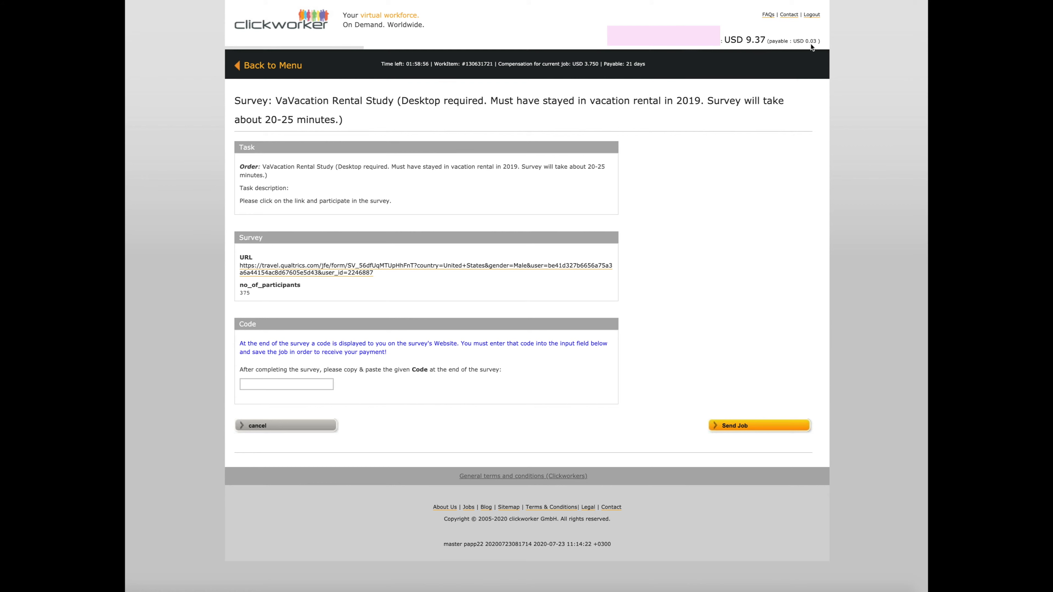
pyautogui.moveTo(764, 56)
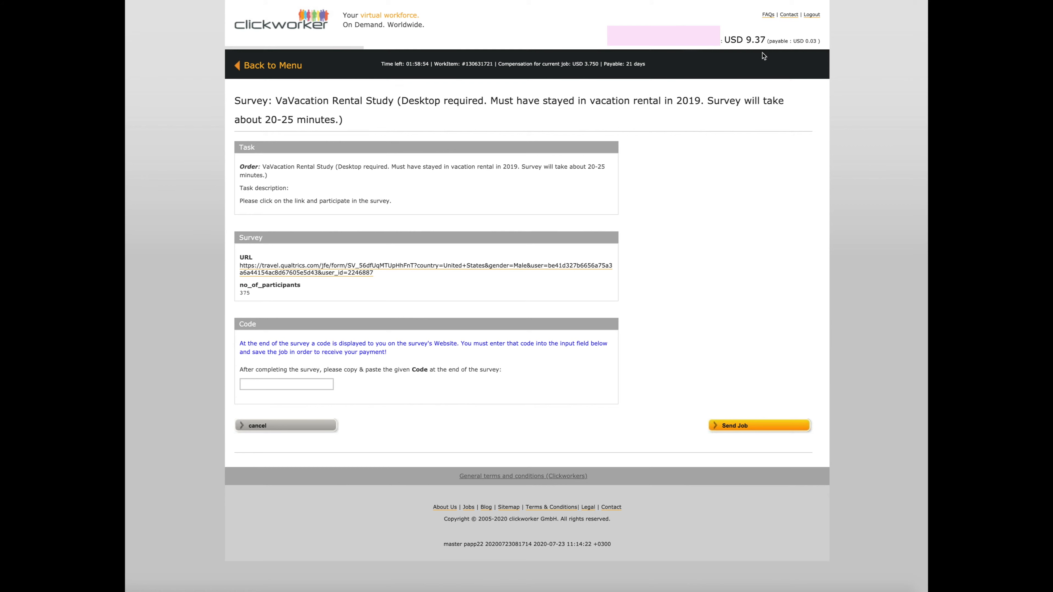
pyautogui.moveTo(761, 143)
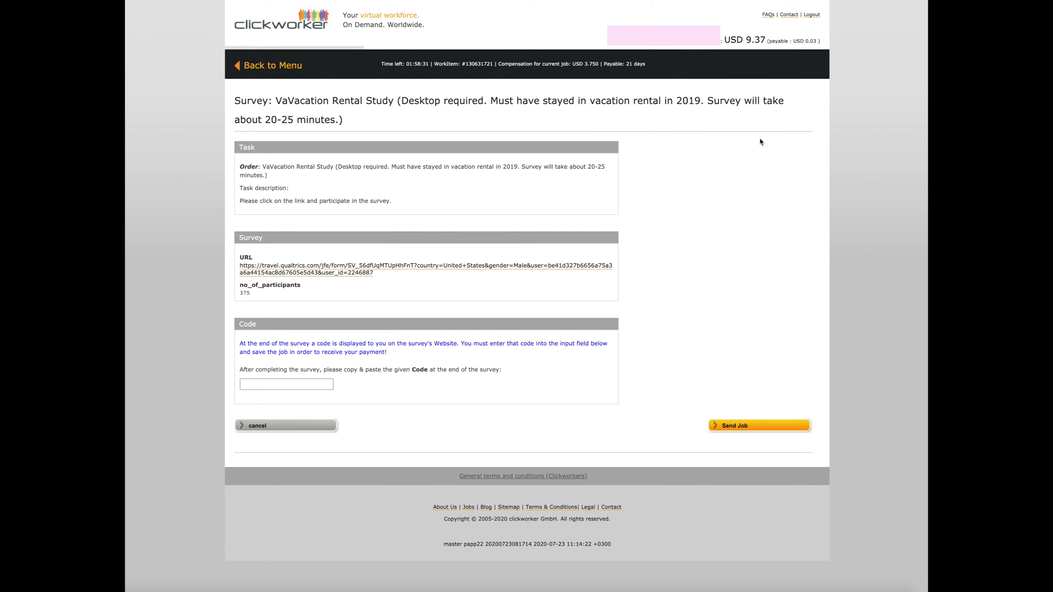
pyautogui.moveTo(755, 54)
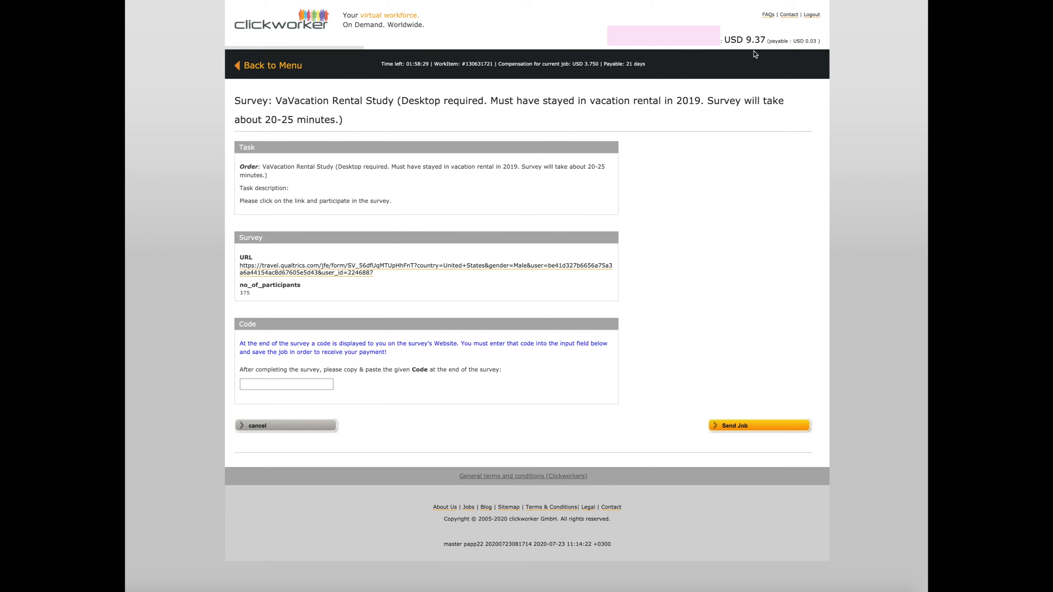